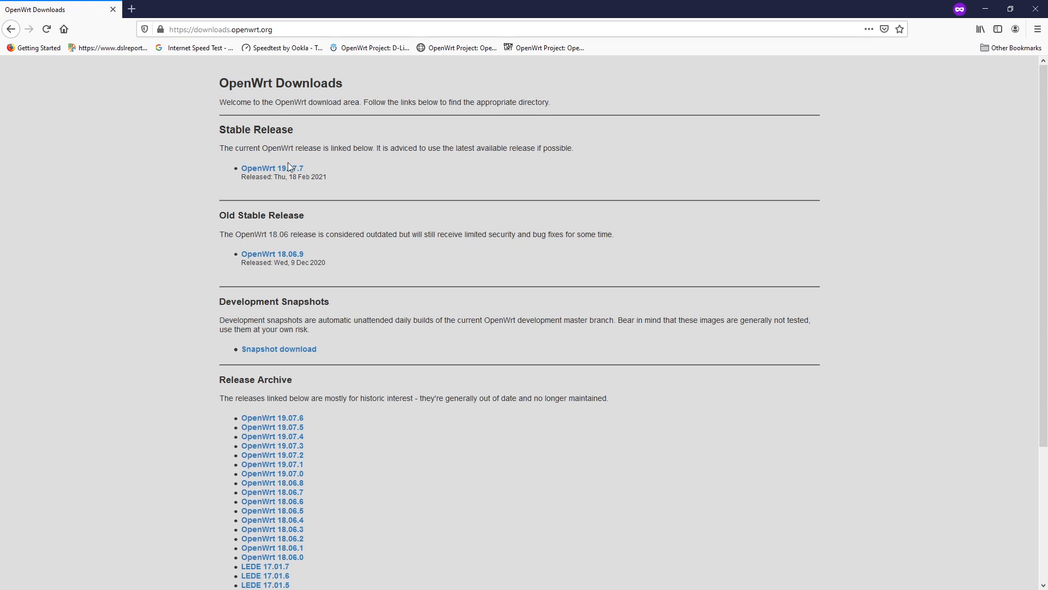
mouse_move(277, 175)
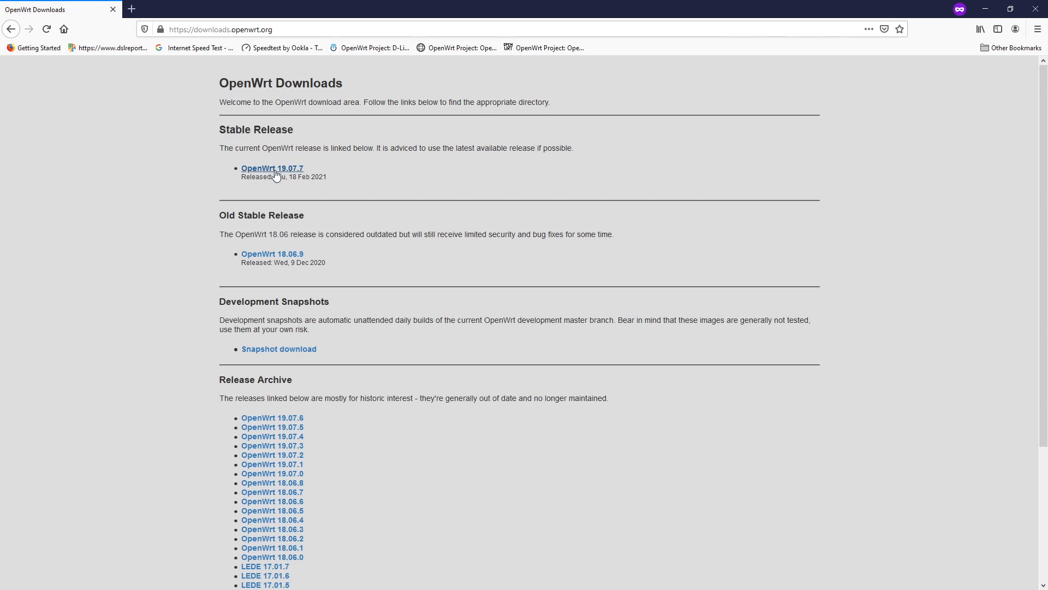
Step: Navigate to the OpenWrt 19.07.7 release's targets/x86/64 image folder
left_click(272, 168)
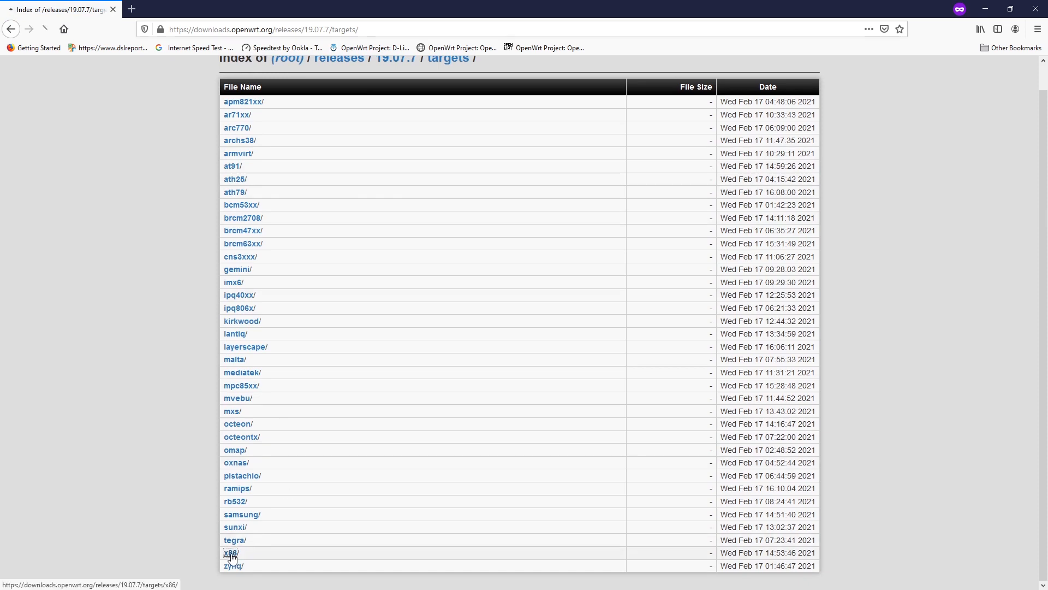
left_click(230, 553)
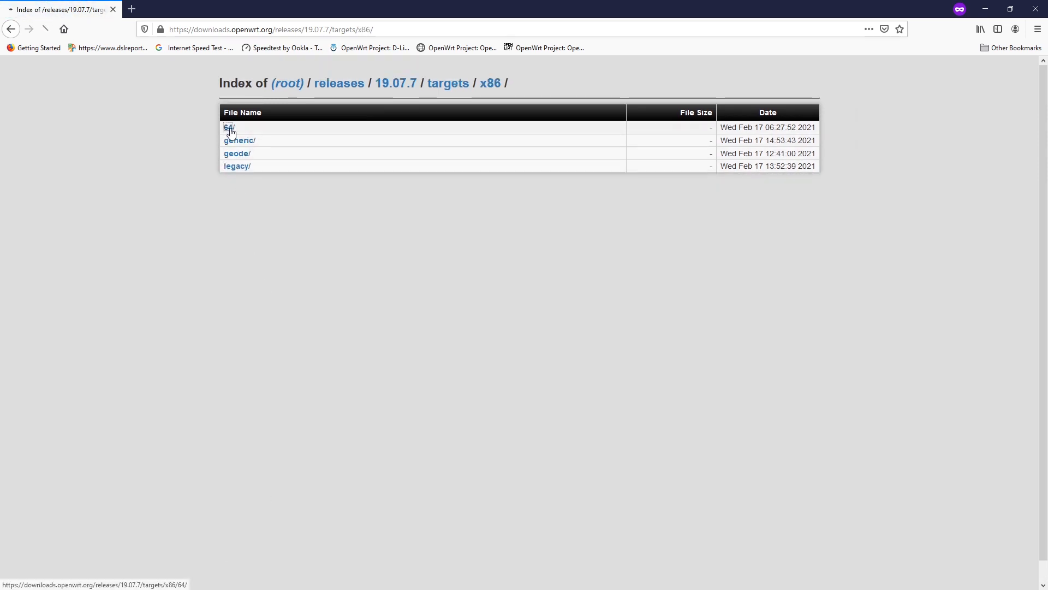
left_click(228, 127)
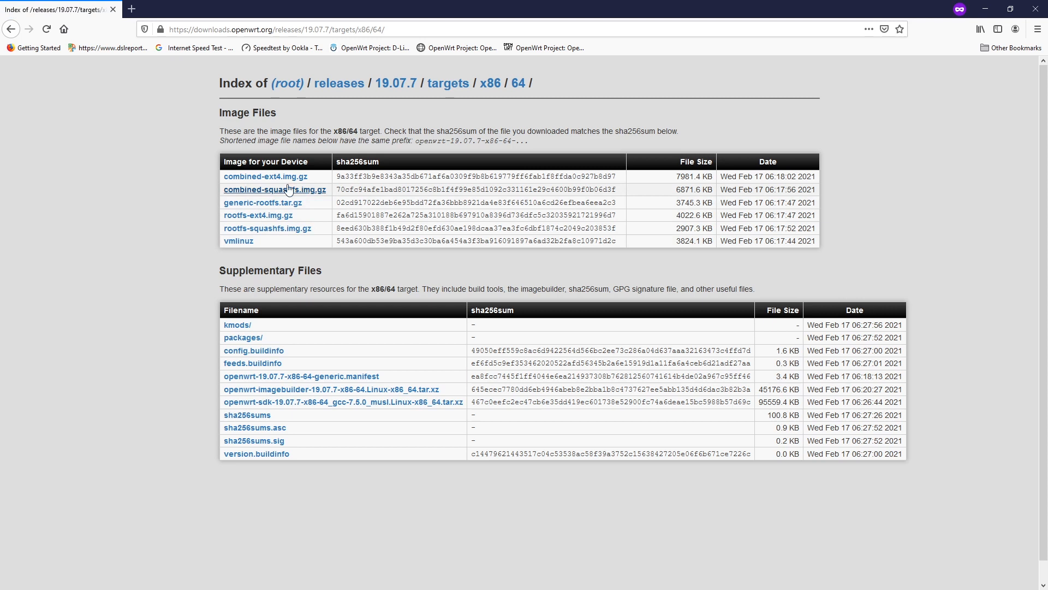
Step: Download the openwrt-19.07.7-x86-64-combined-ext4.img.gz image from the Image Files table
left_click(264, 177)
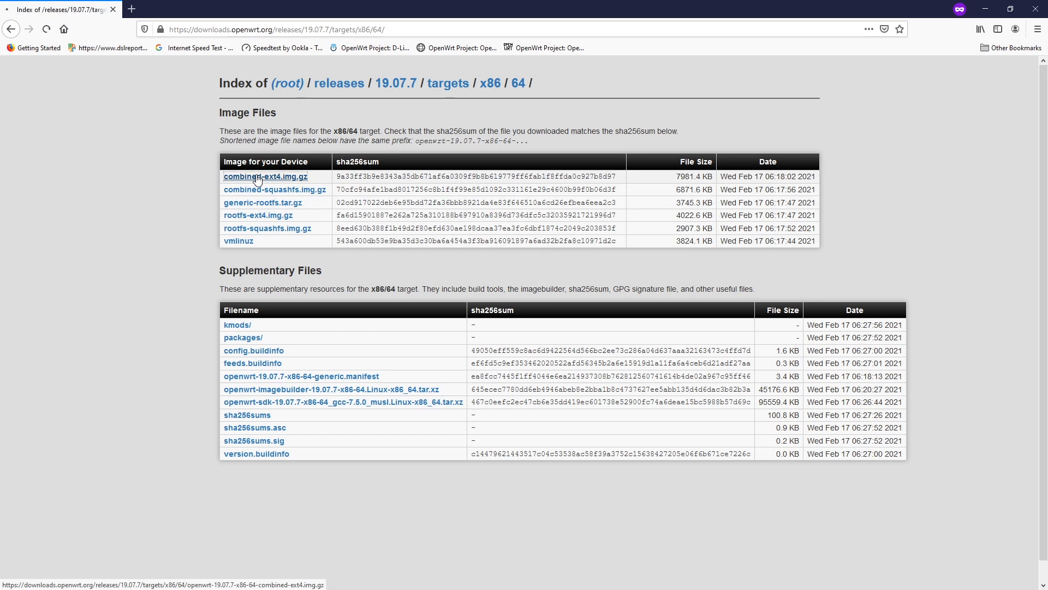
left_click(259, 177)
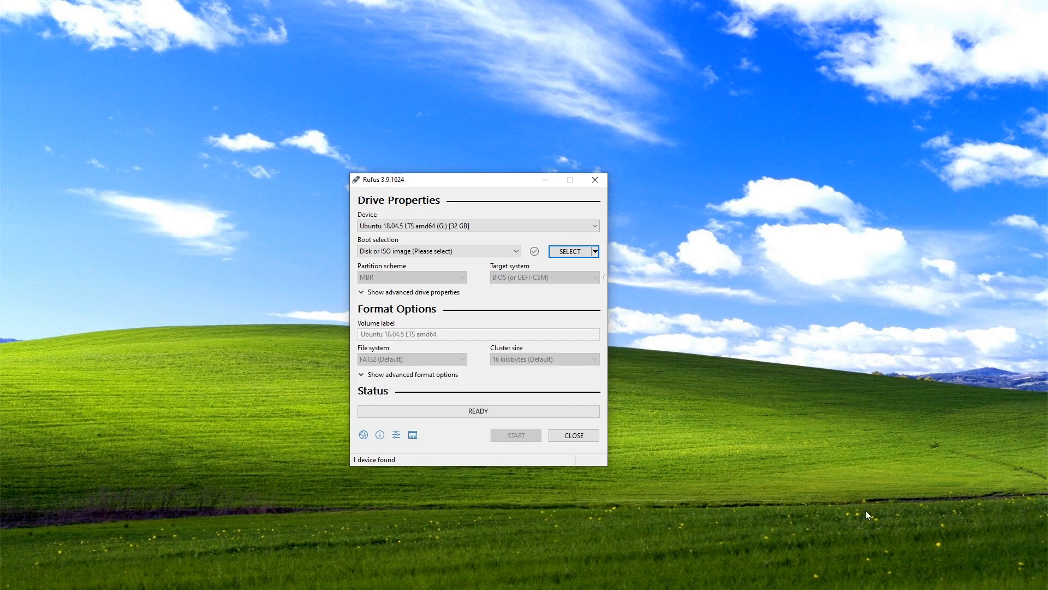
Step: Load openwrt-19.07.7-x86-64-combined-ext4.img.gz in Rufus, start writing, and accept the data-loss warning
left_click(569, 251)
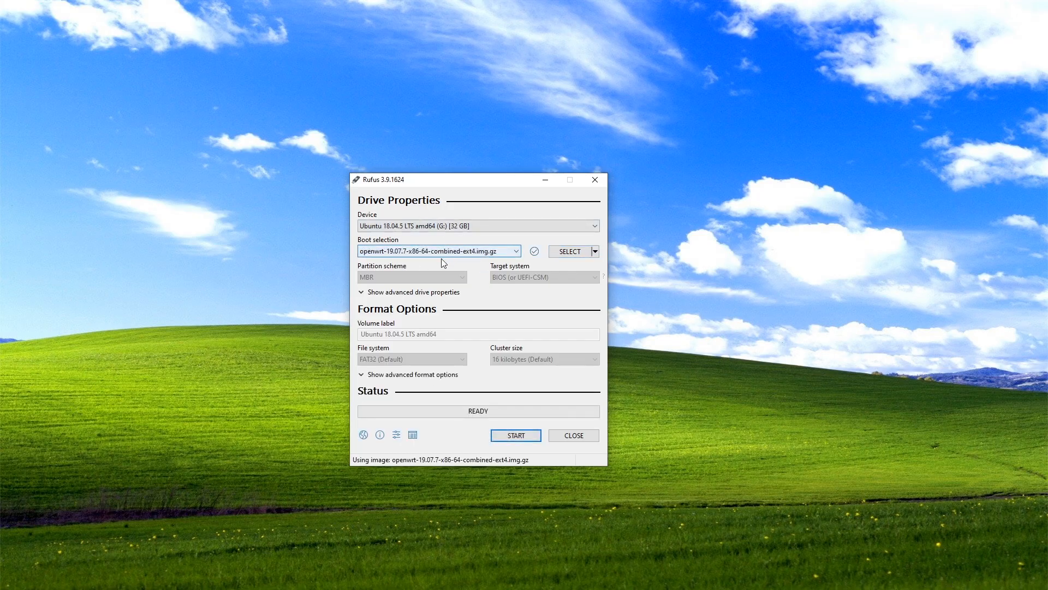
left_click(516, 435)
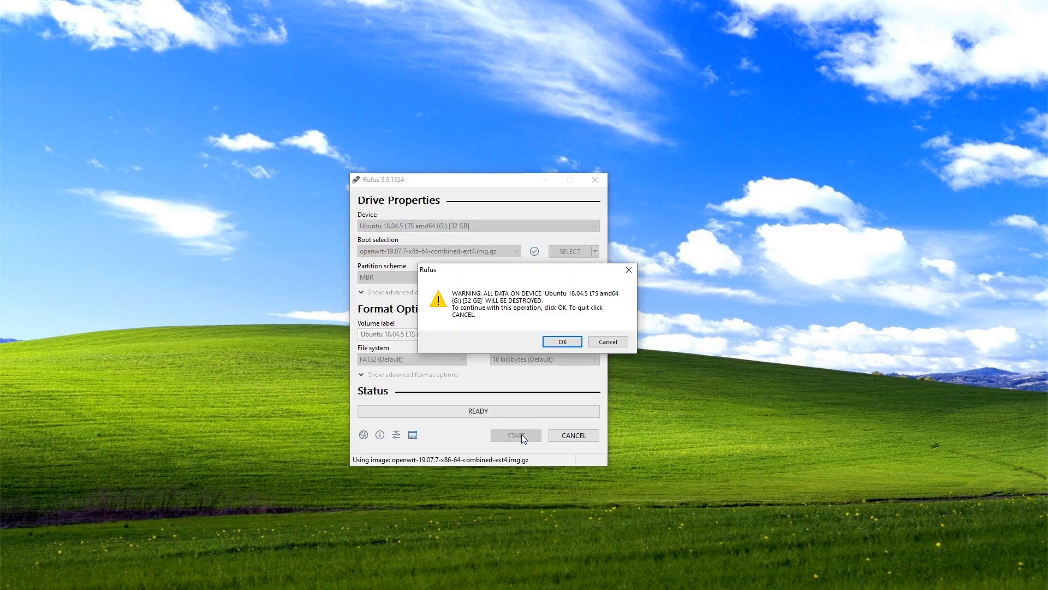
left_click(562, 341)
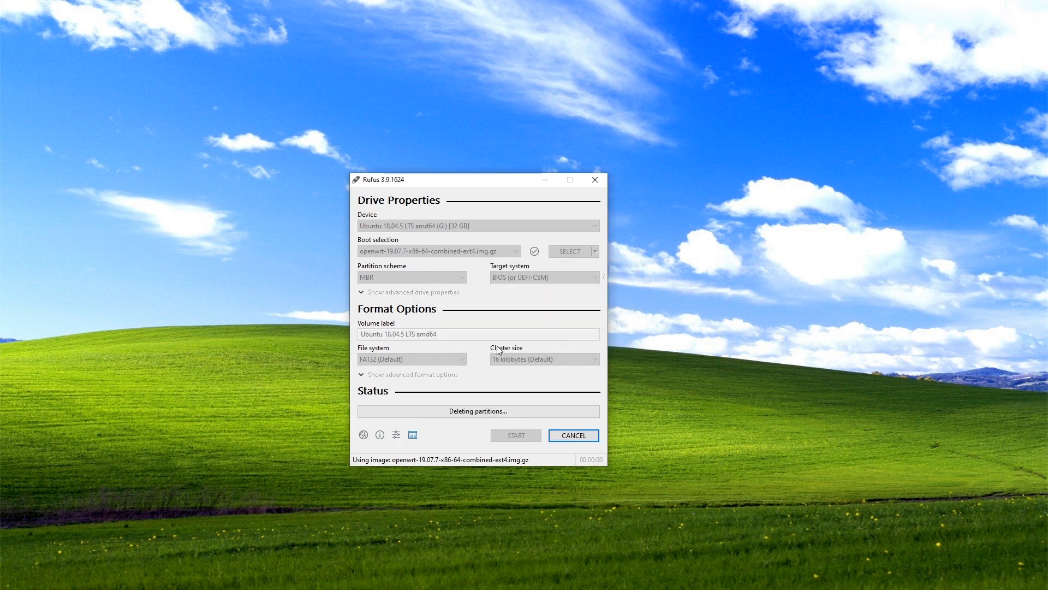